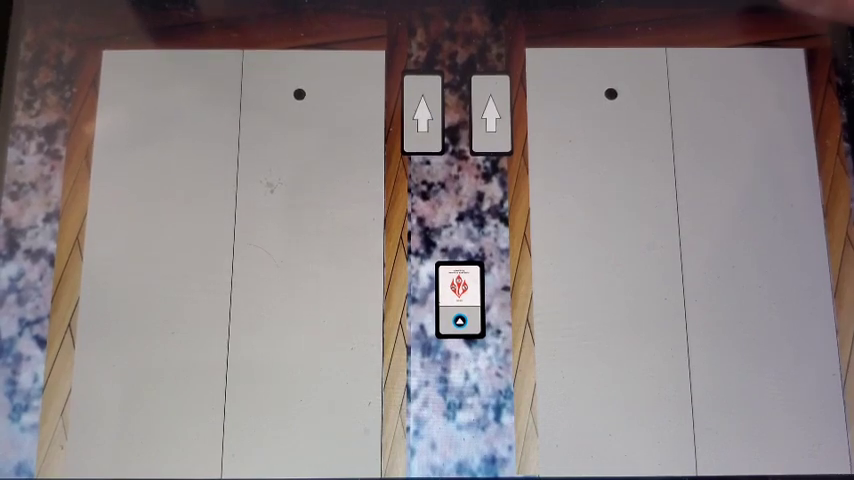
pyautogui.click(420, 112)
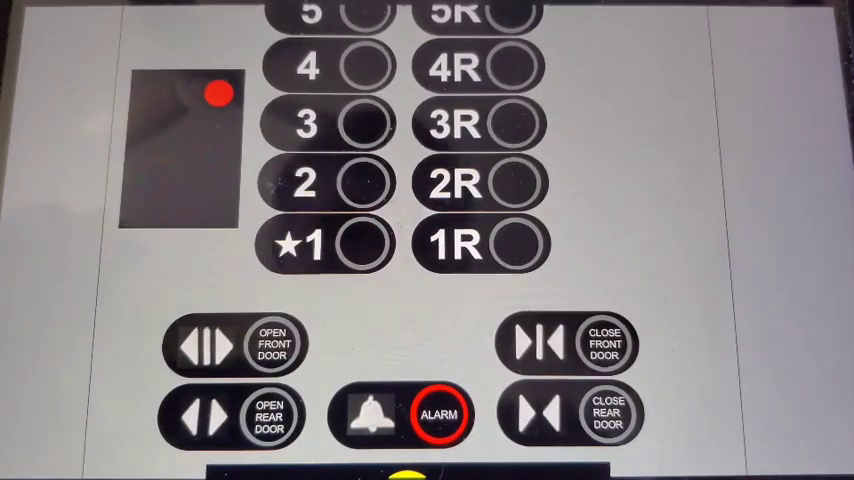
pyautogui.click(370, 244)
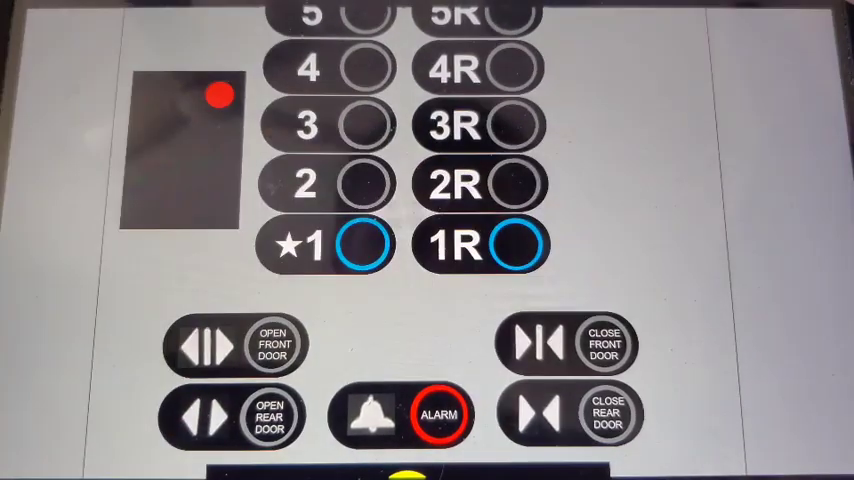
pyautogui.click(518, 244)
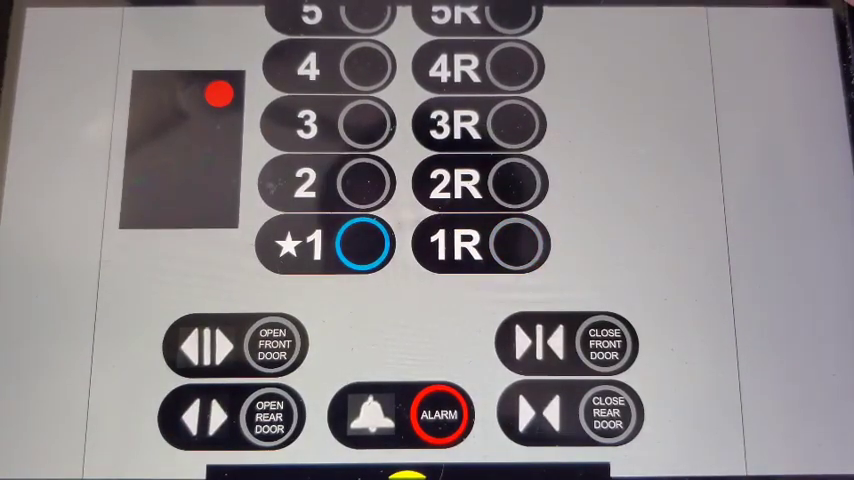